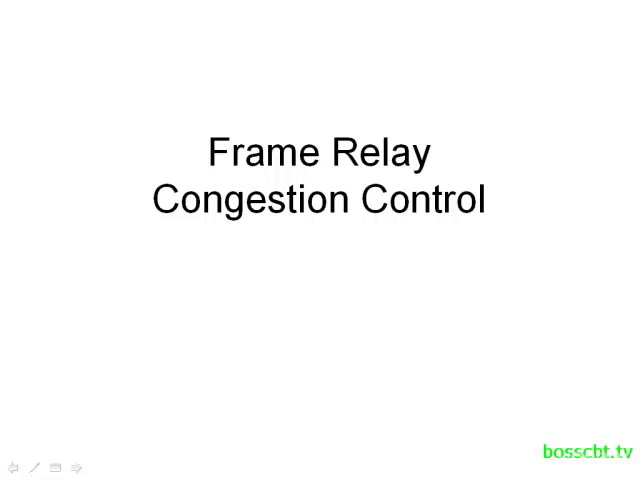
# Advance the slide show past the Frame Relay Congestion Control title slide.
pyautogui.click(84, 464)
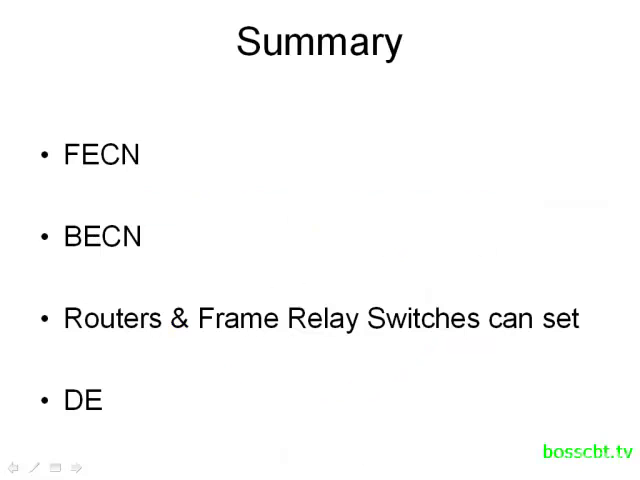
# Underline the FECN point in red pen ink, then erase all ink so the Summary slide is clean.
pyautogui.moveTo(180, 160); pyautogui.dragTo(344, 156)
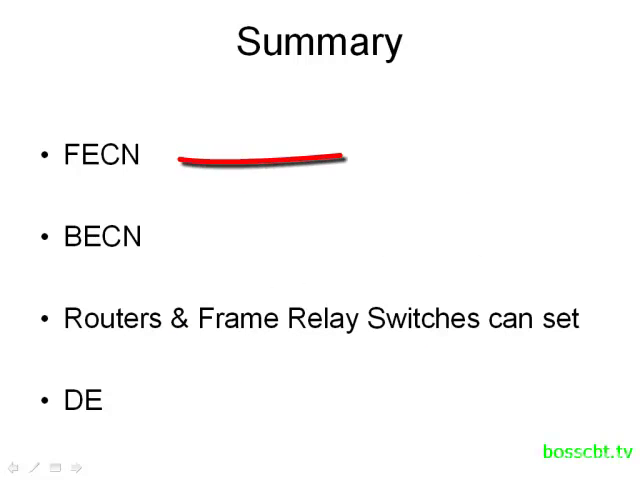
pyautogui.moveTo(330, 156); pyautogui.dragTo(180, 160)
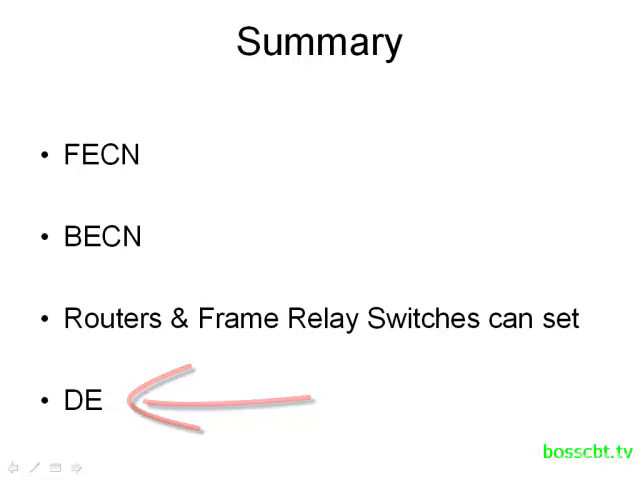
pyautogui.click(40, 466)
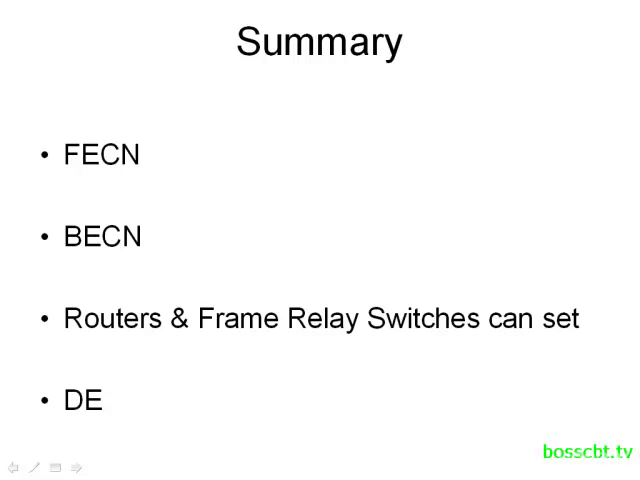